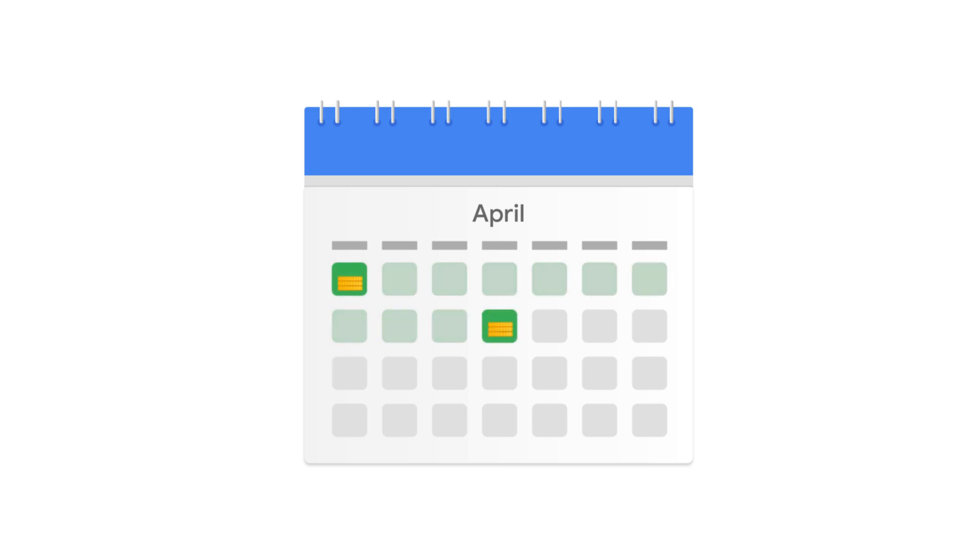
Open the Billing section from the left navigation rail to view its Summary.
left_click(21, 218)
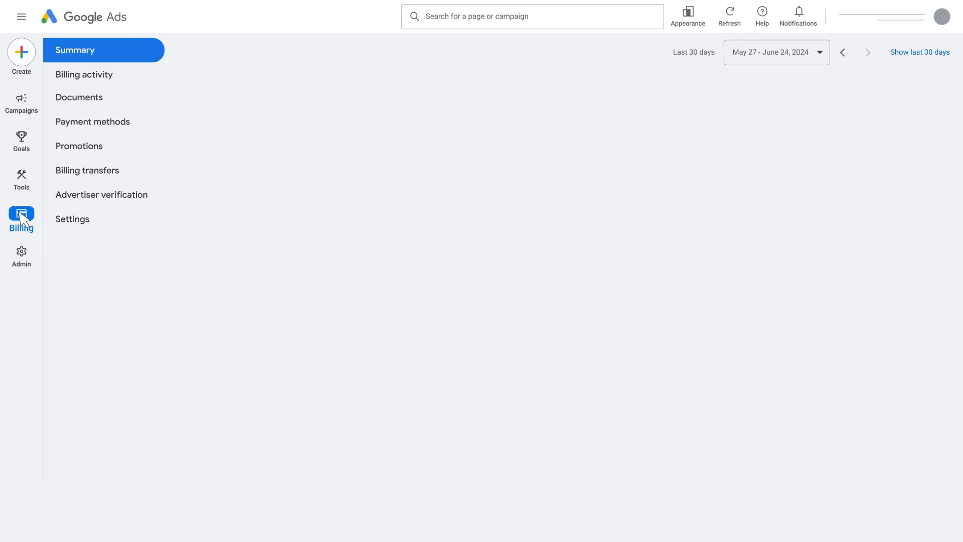
left_click(75, 50)
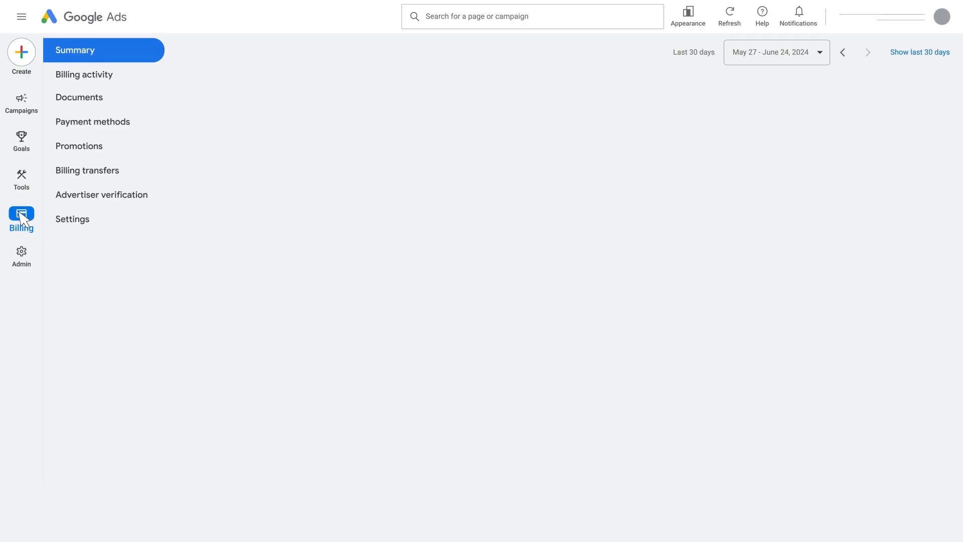
Open billing Settings, expand How you pay, and open the US$ 25,000.00 threshold editor.
left_click(72, 219)
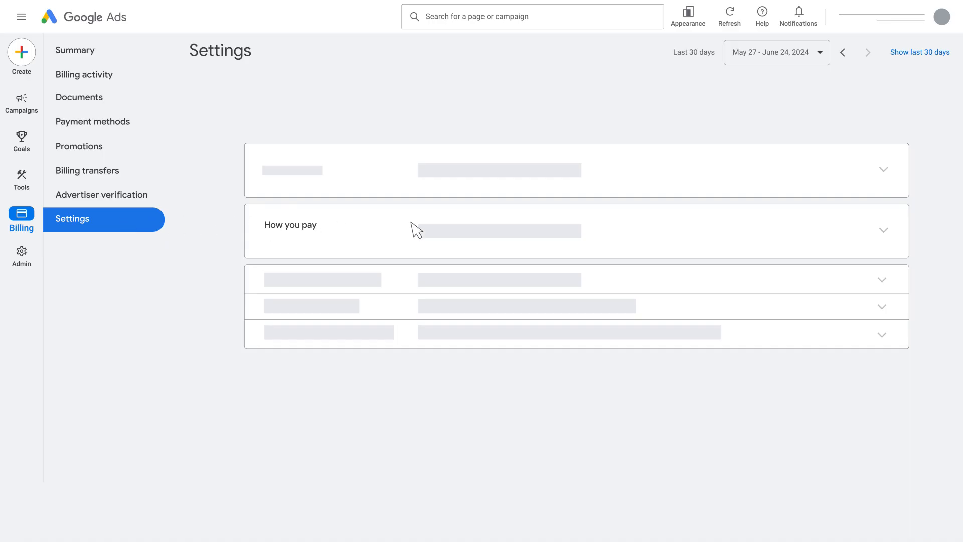
left_click(883, 230)
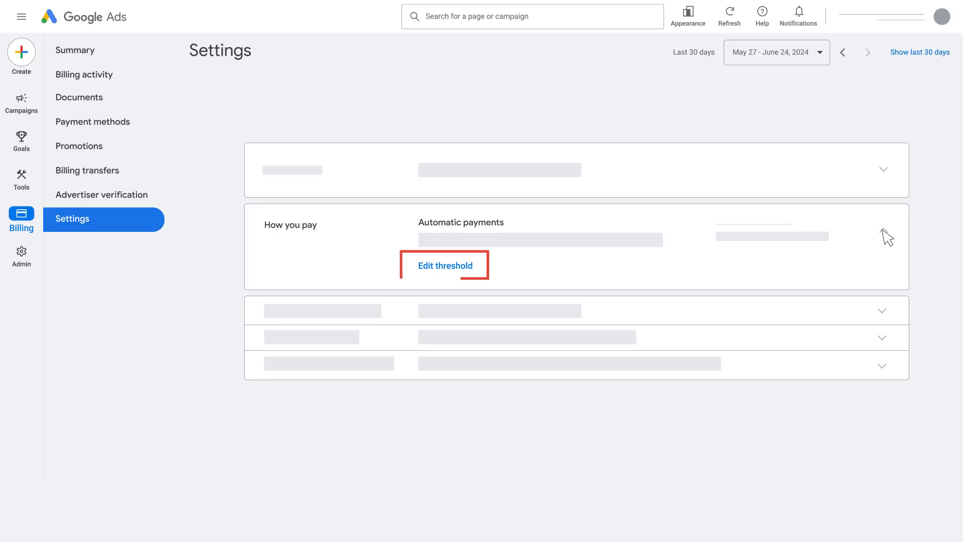
left_click(444, 265)
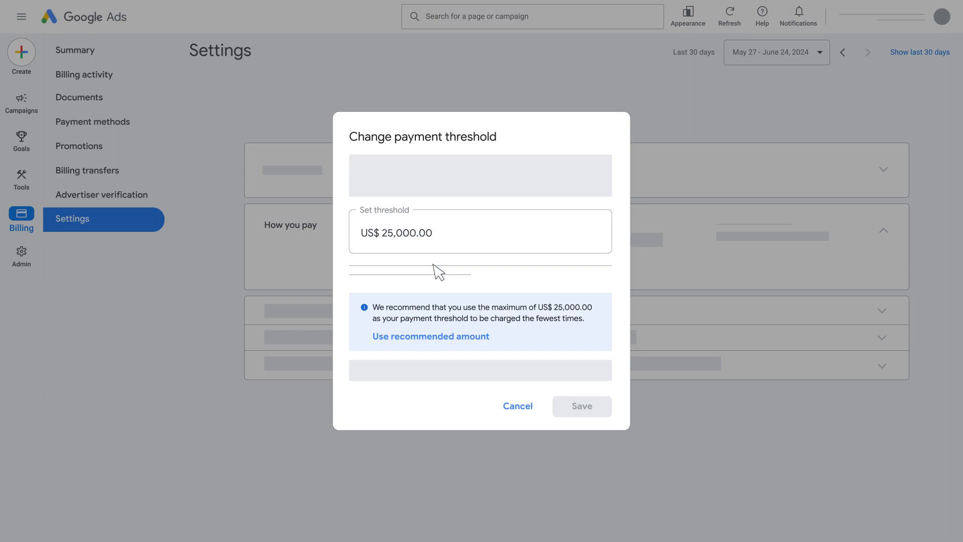
Adjust the payment threshold amount in the Set threshold field and save it.
left_click(399, 232)
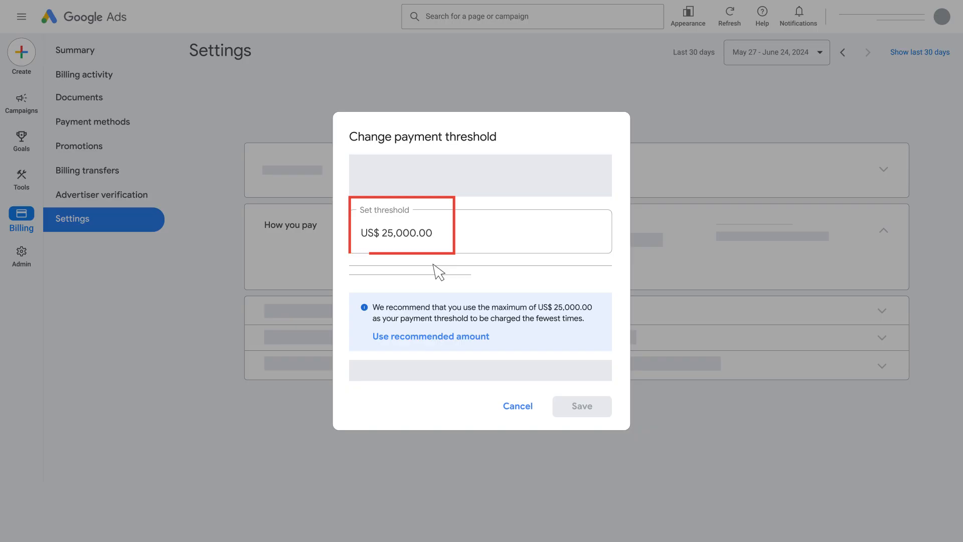
left_click(400, 231)
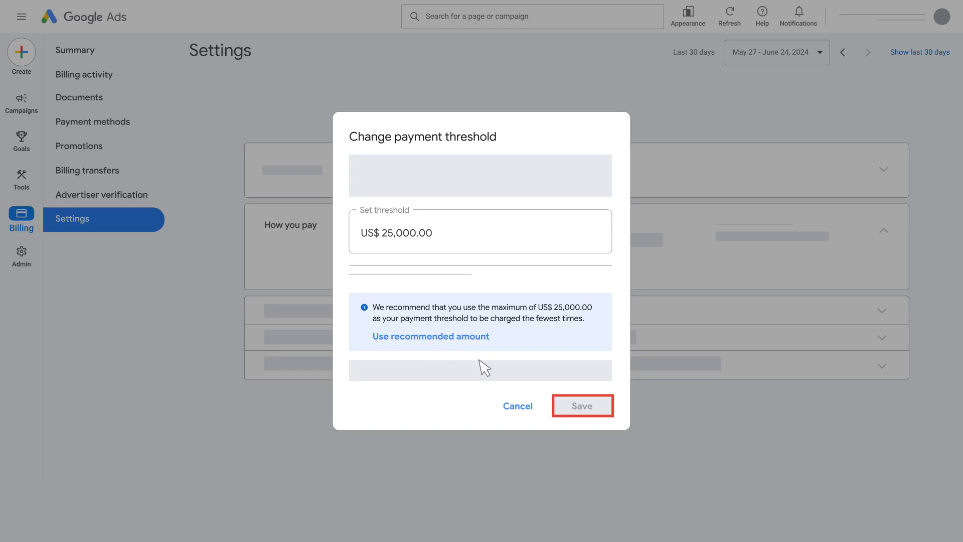
left_click(581, 406)
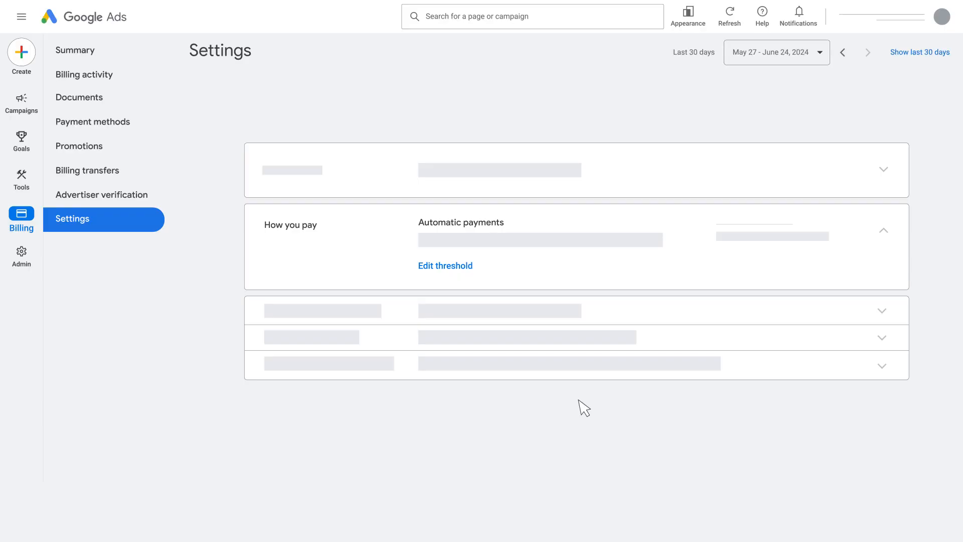